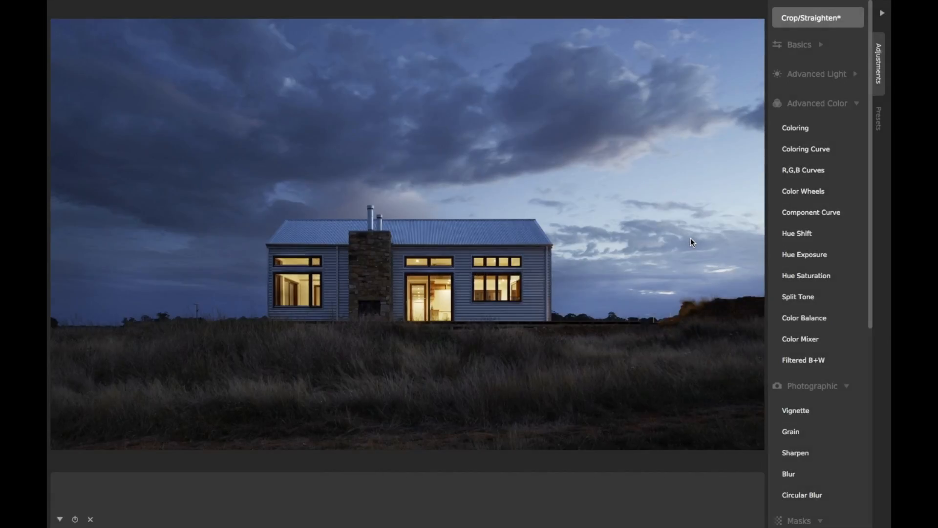
pyautogui.moveTo(811, 212)
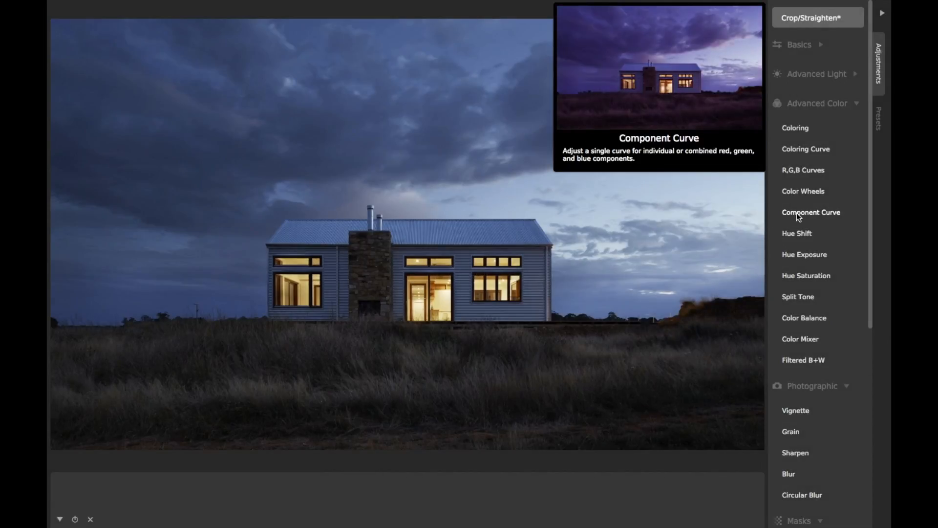
# - Add a Component Curve and bow the Red curve upward, tinting the dusk sky purple
pyautogui.click(811, 212)
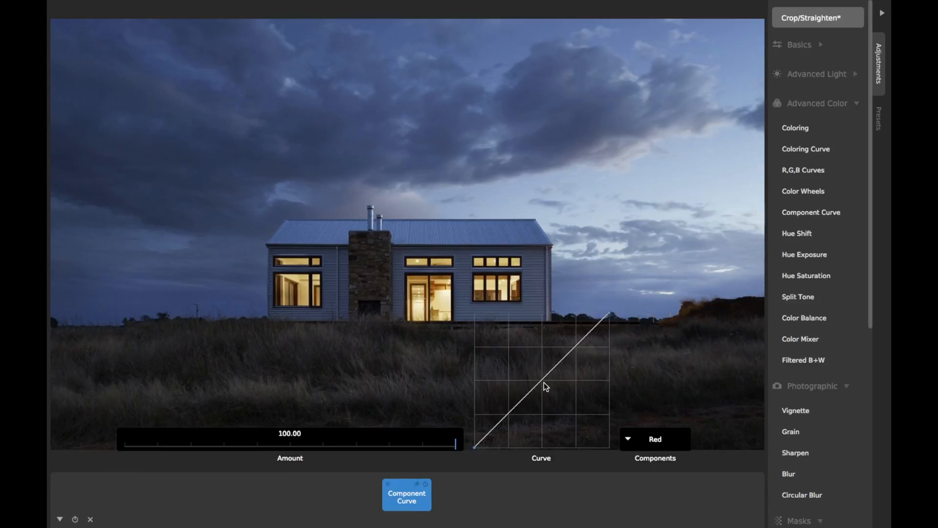
pyautogui.moveTo(543, 386); pyautogui.dragTo(516, 346)
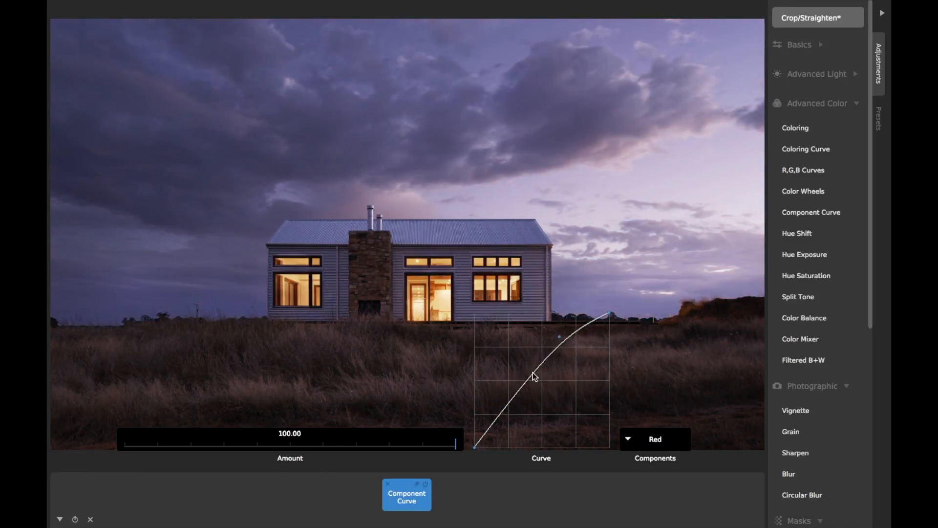
pyautogui.moveTo(533, 375); pyautogui.dragTo(504, 400)
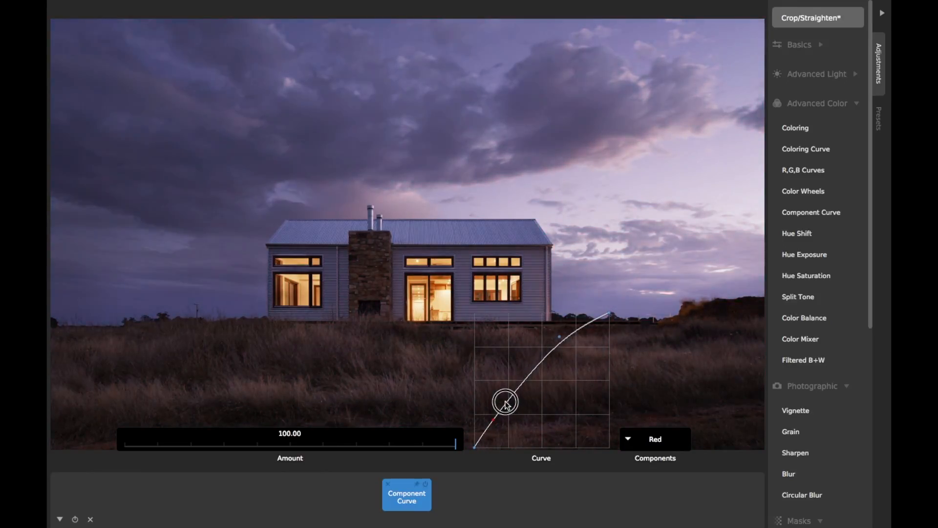
pyautogui.moveTo(504, 401); pyautogui.dragTo(498, 413)
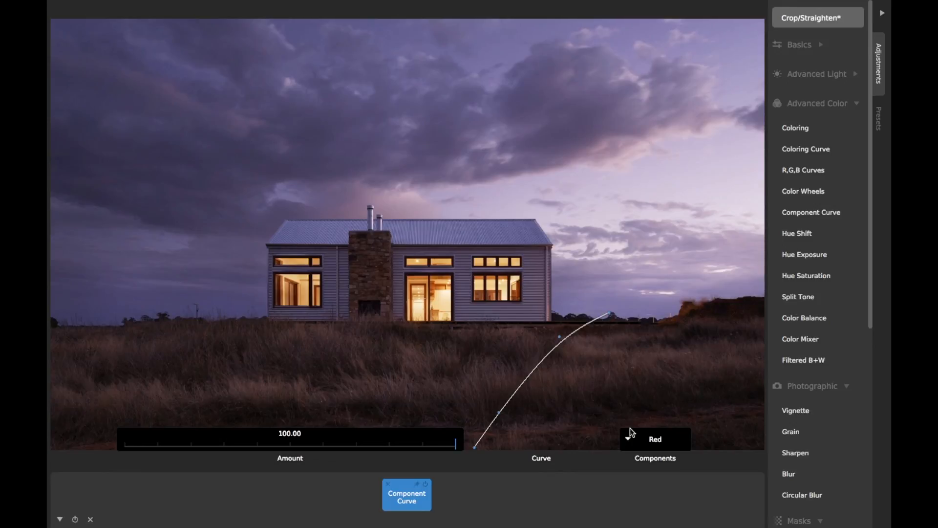
pyautogui.click(655, 438)
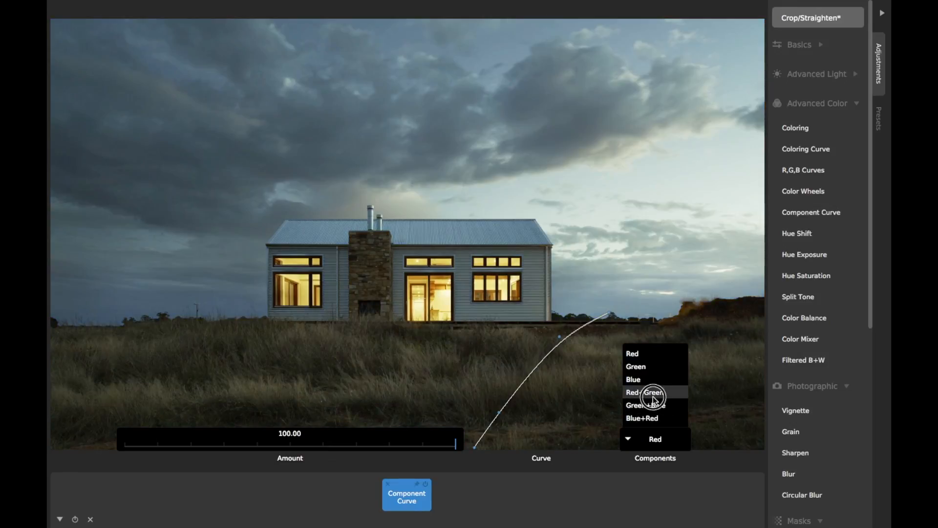
# - Switch the curve to Red+Green and reshape its points for a yellow-green cast
pyautogui.click(646, 391)
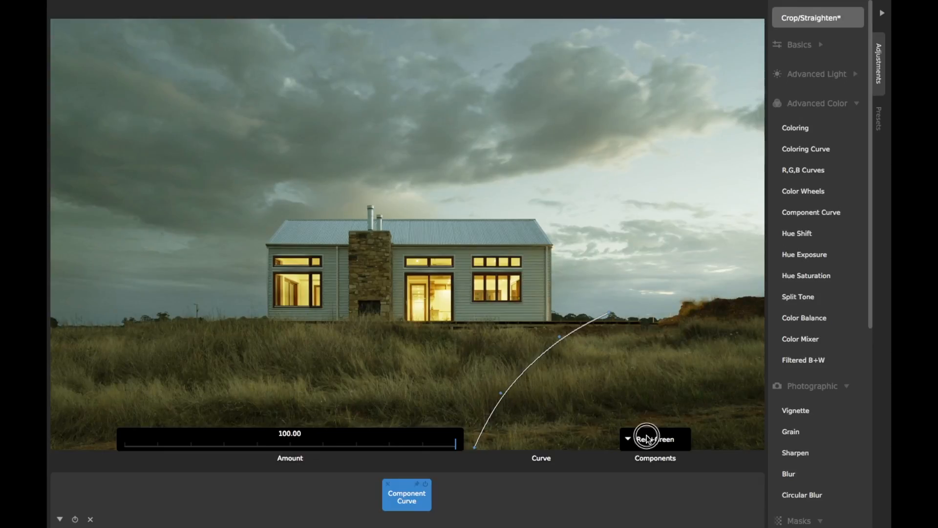
pyautogui.click(653, 439)
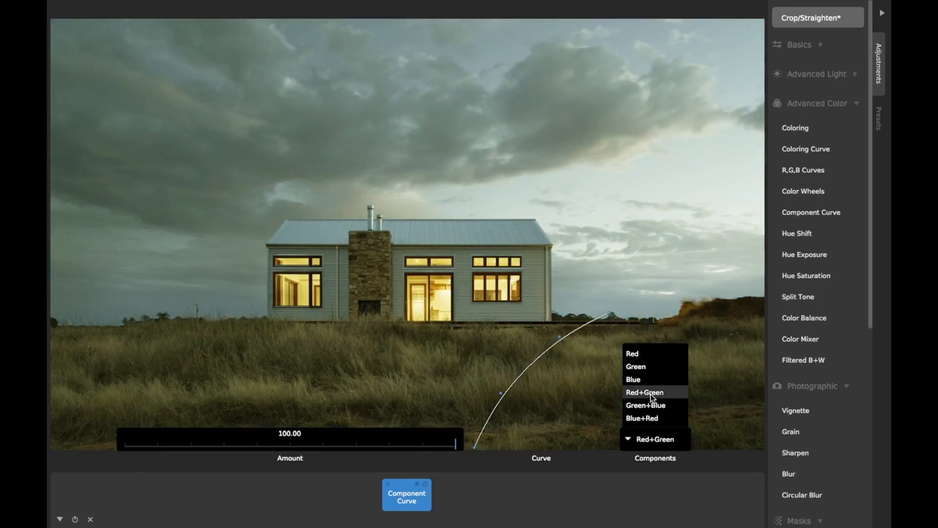
pyautogui.click(644, 393)
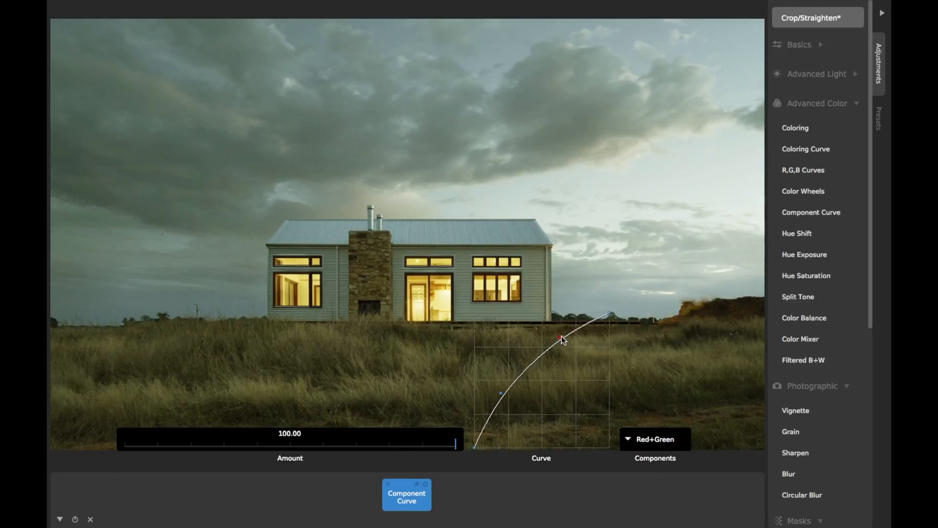
pyautogui.moveTo(561, 338); pyautogui.dragTo(505, 399)
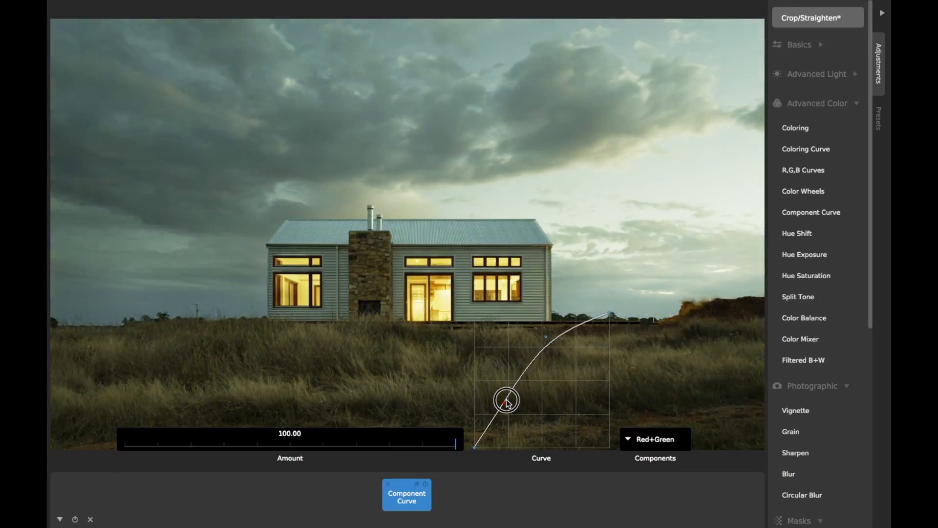
pyautogui.moveTo(505, 399); pyautogui.dragTo(475, 437)
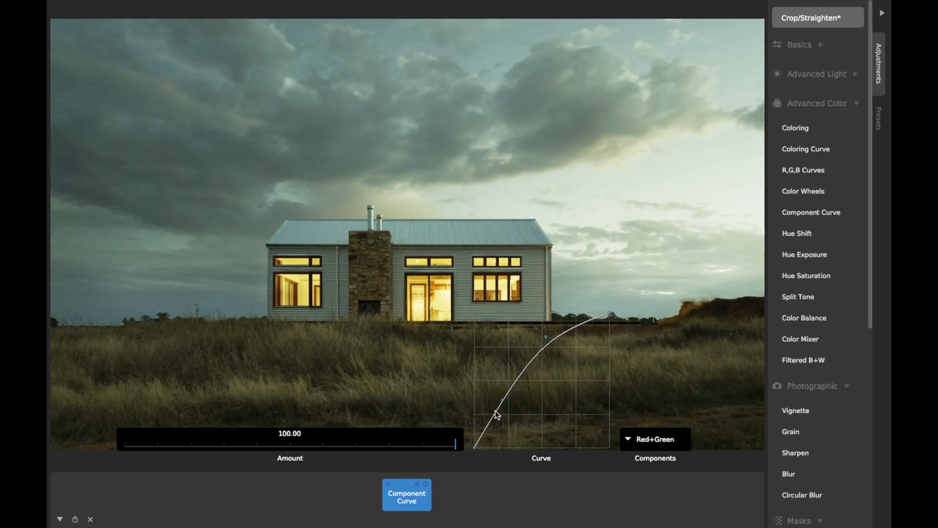
pyautogui.moveTo(498, 401); pyautogui.dragTo(493, 419)
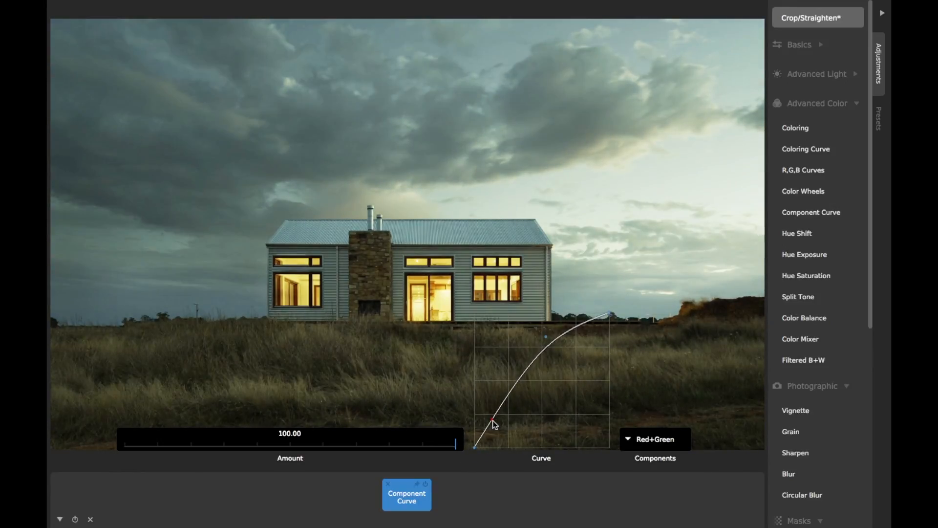
# - Target Blue+Red for a purple cast and lower the Amount slider to about 50
pyautogui.click(654, 438)
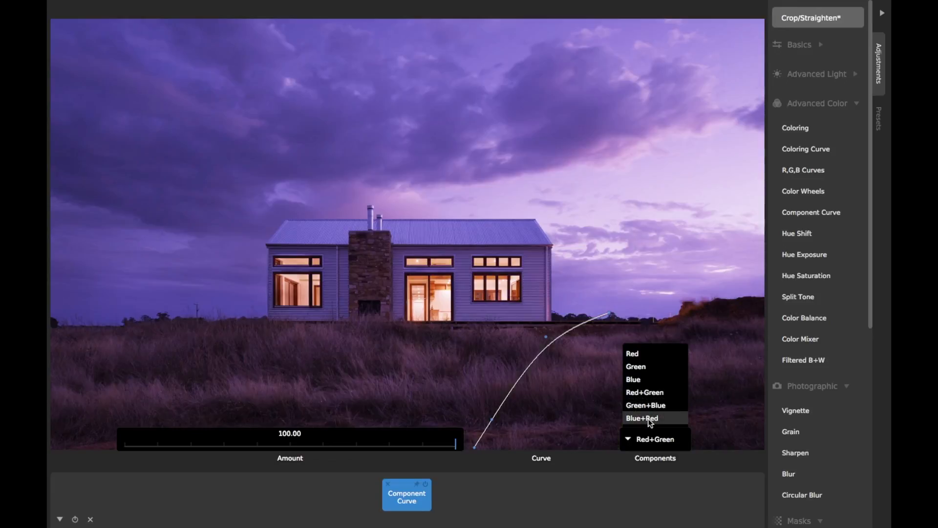
pyautogui.click(642, 418)
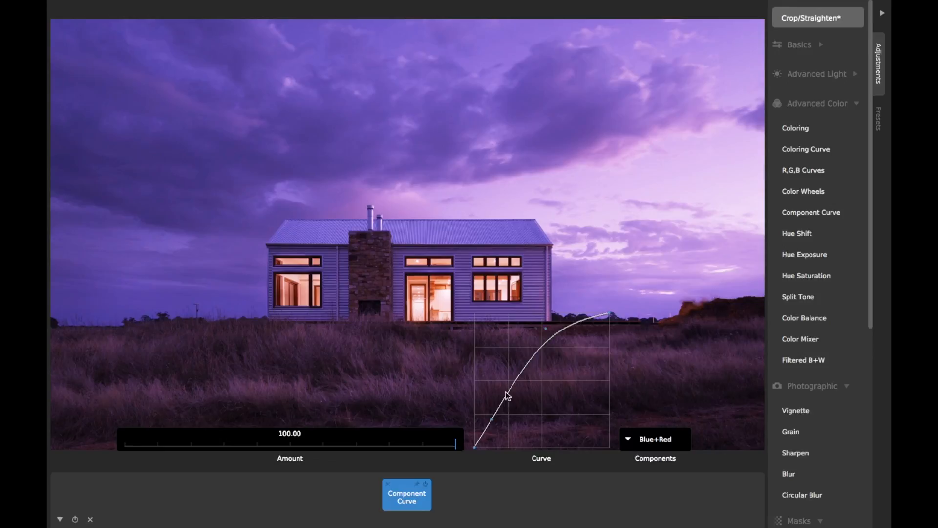
pyautogui.moveTo(507, 397); pyautogui.dragTo(500, 412)
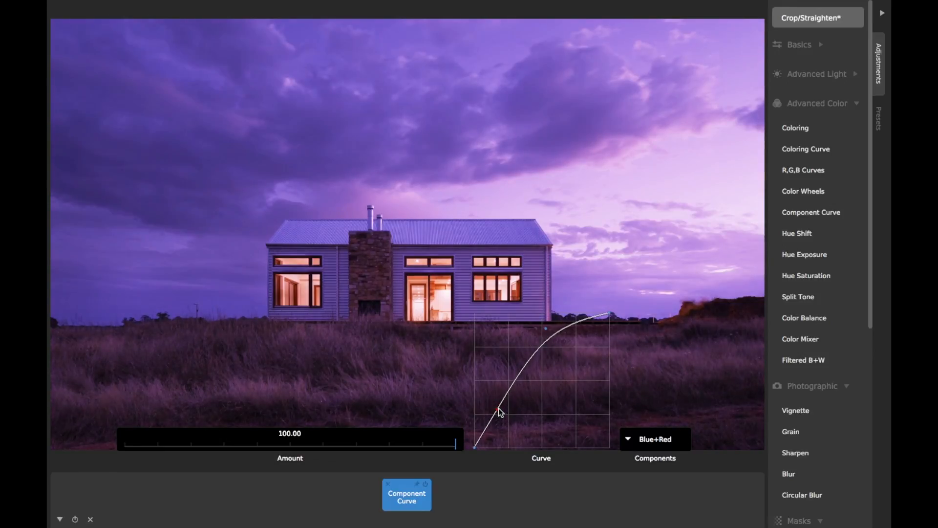
pyautogui.moveTo(454, 442); pyautogui.dragTo(334, 442)
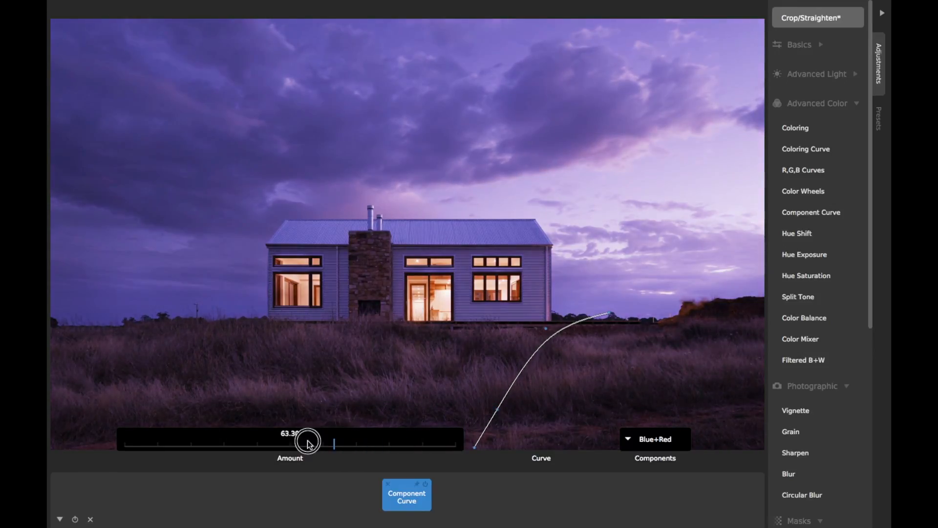
pyautogui.moveTo(307, 442); pyautogui.dragTo(290, 446)
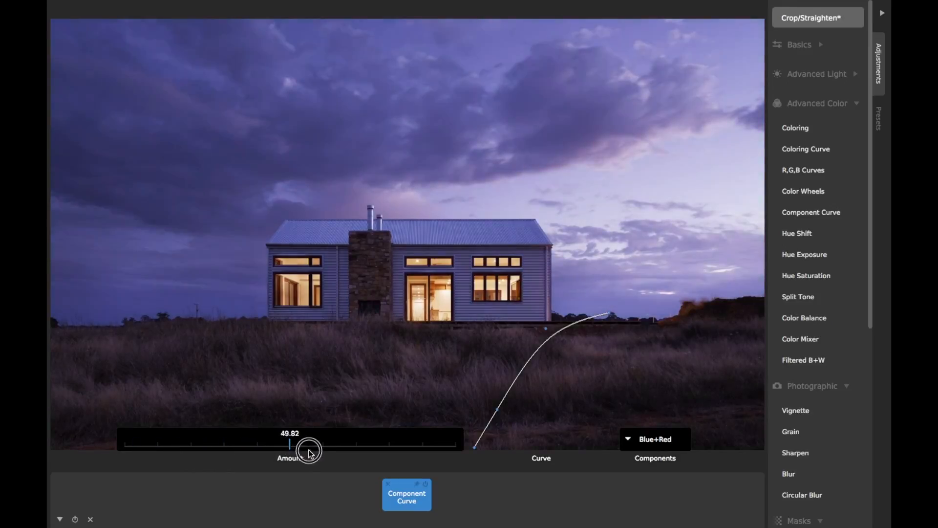